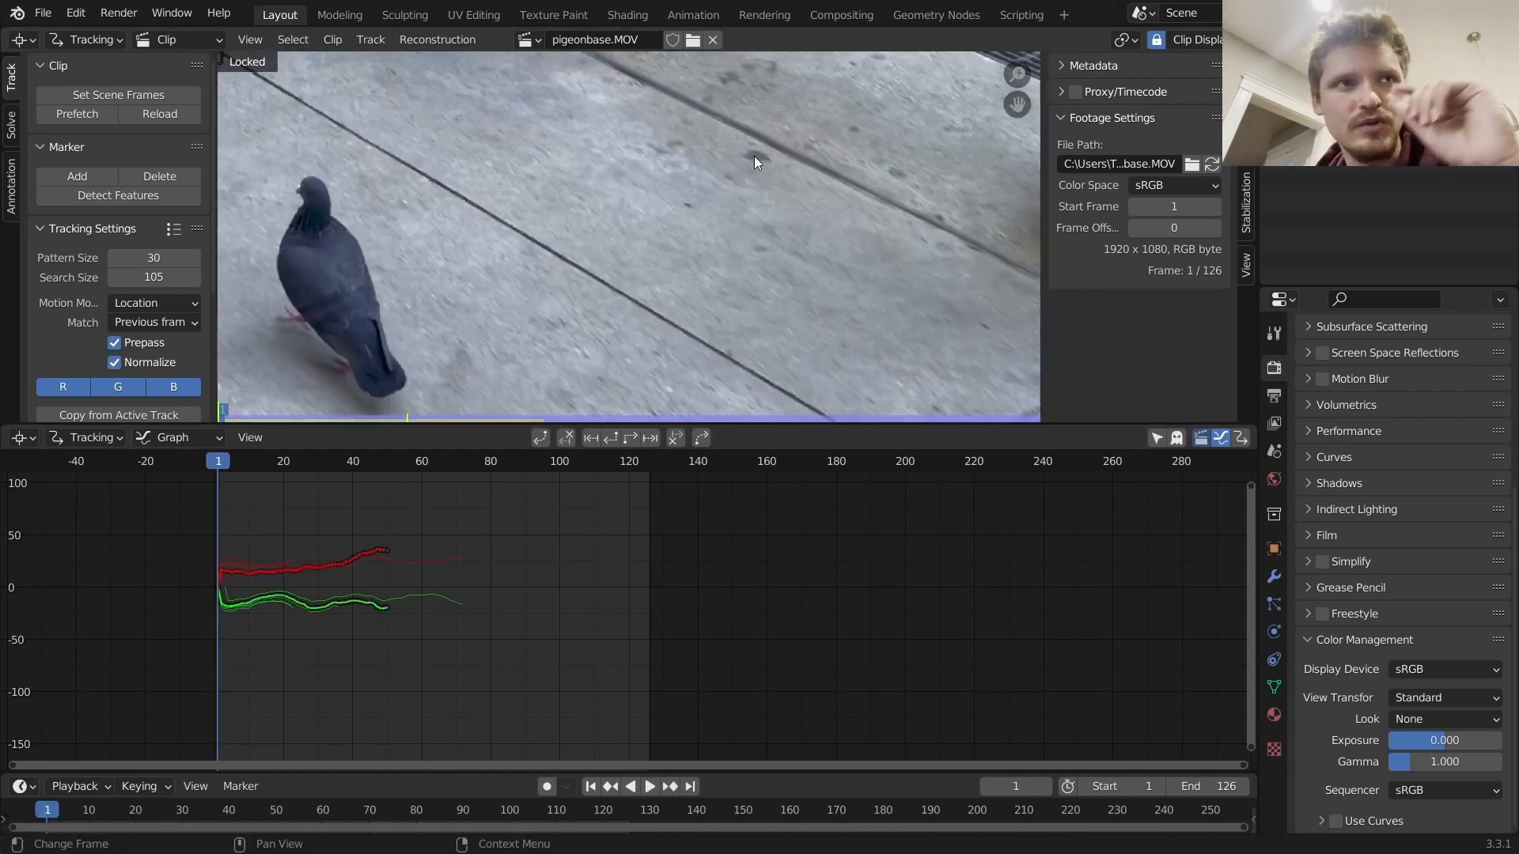
Scrub the pigeon clip from frame 1 to frame 33 in the Graph view timeline.
{"action": "left_click_drag", "start_coordinate": [218, 461], "coordinate": [327, 460]}
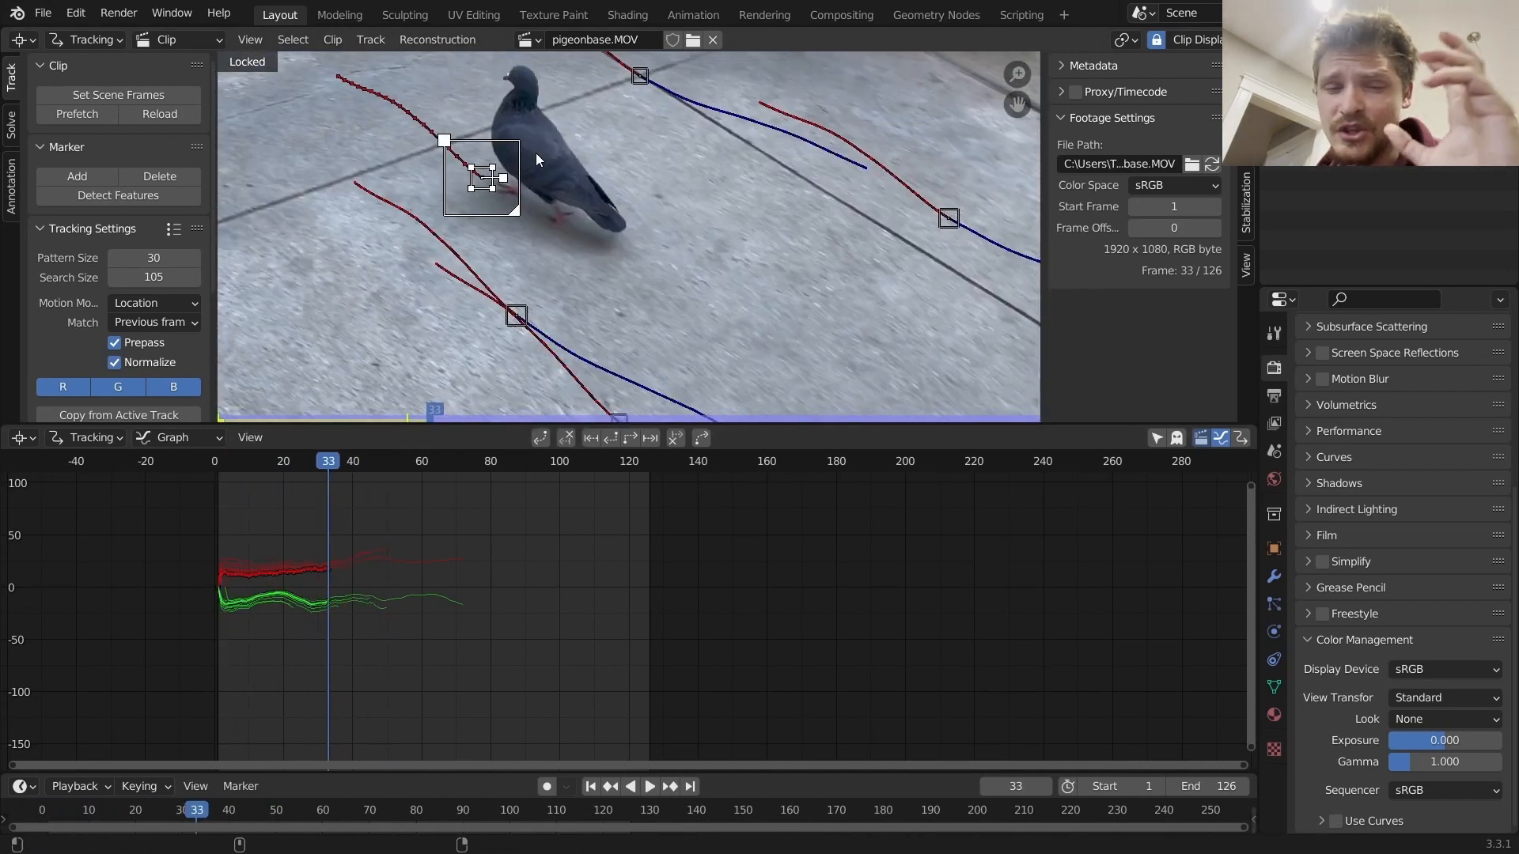